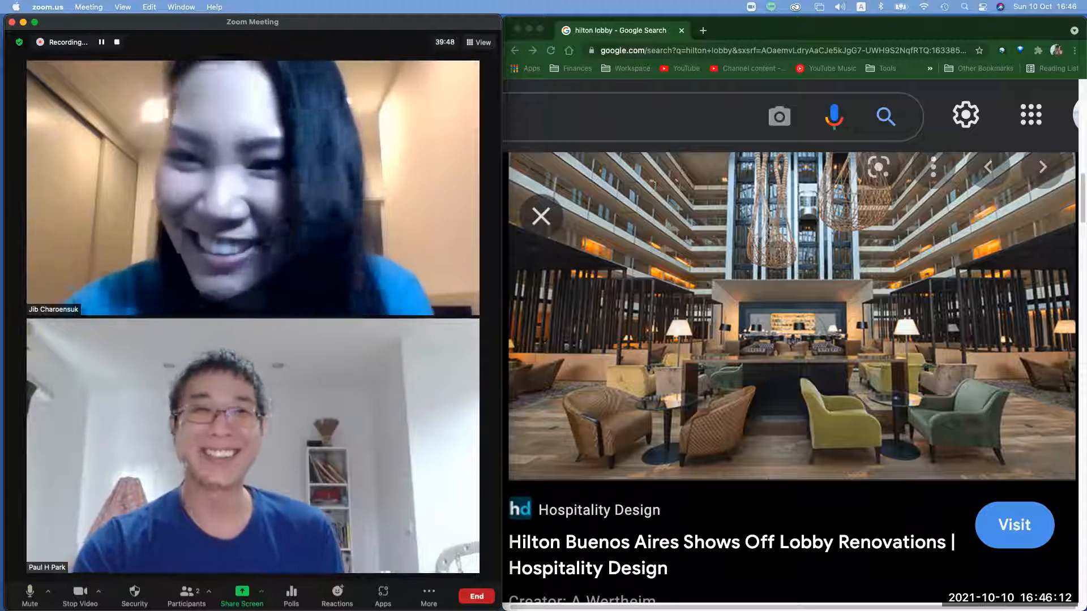
left_click(428, 593)
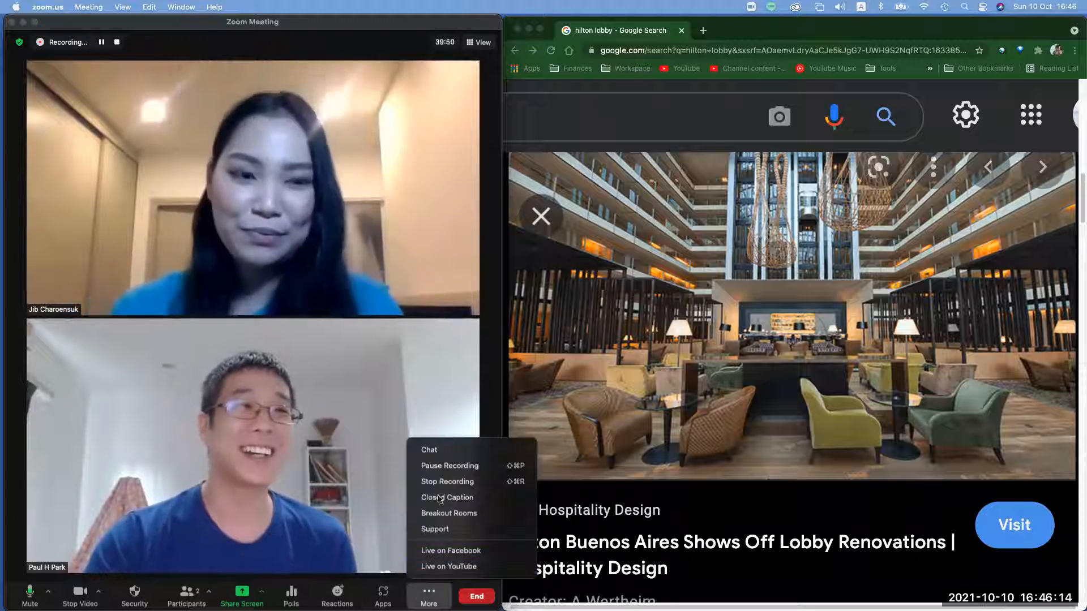
mouse_move(117, 43)
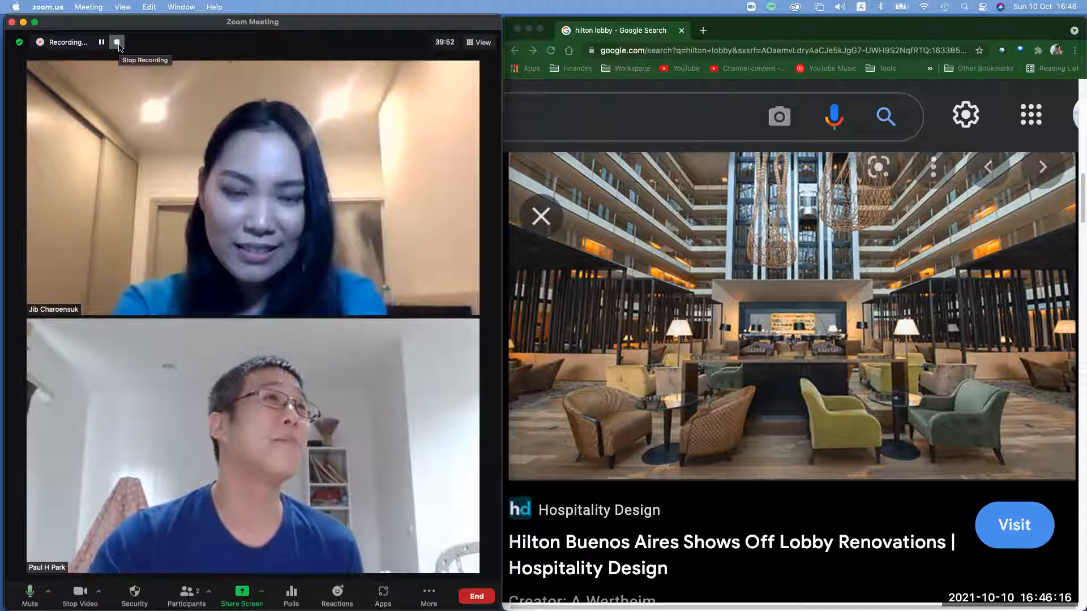